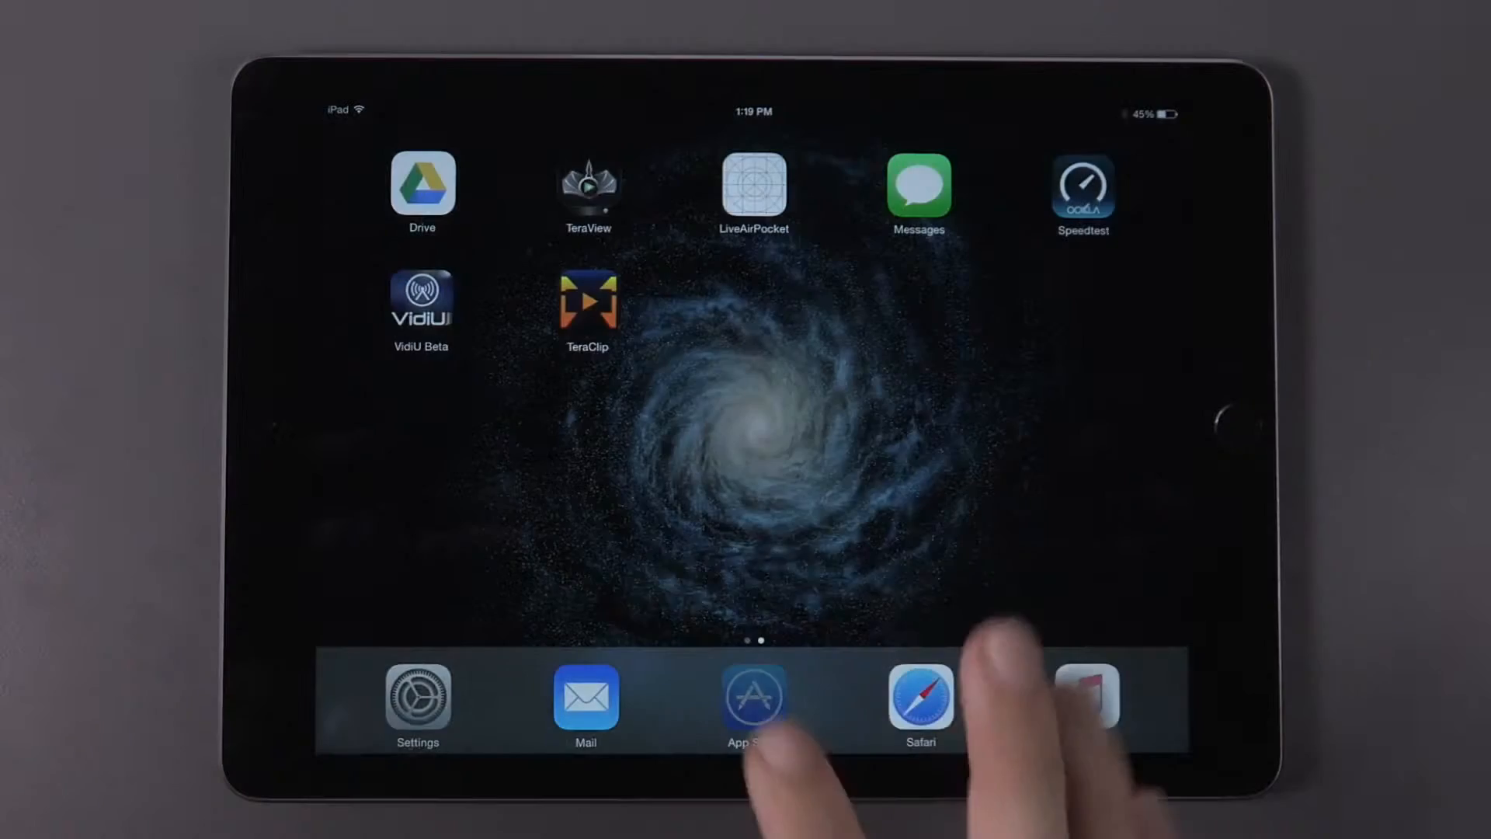
- Install Live:Air from the App Store so it appears on the home screen
click(753, 699)
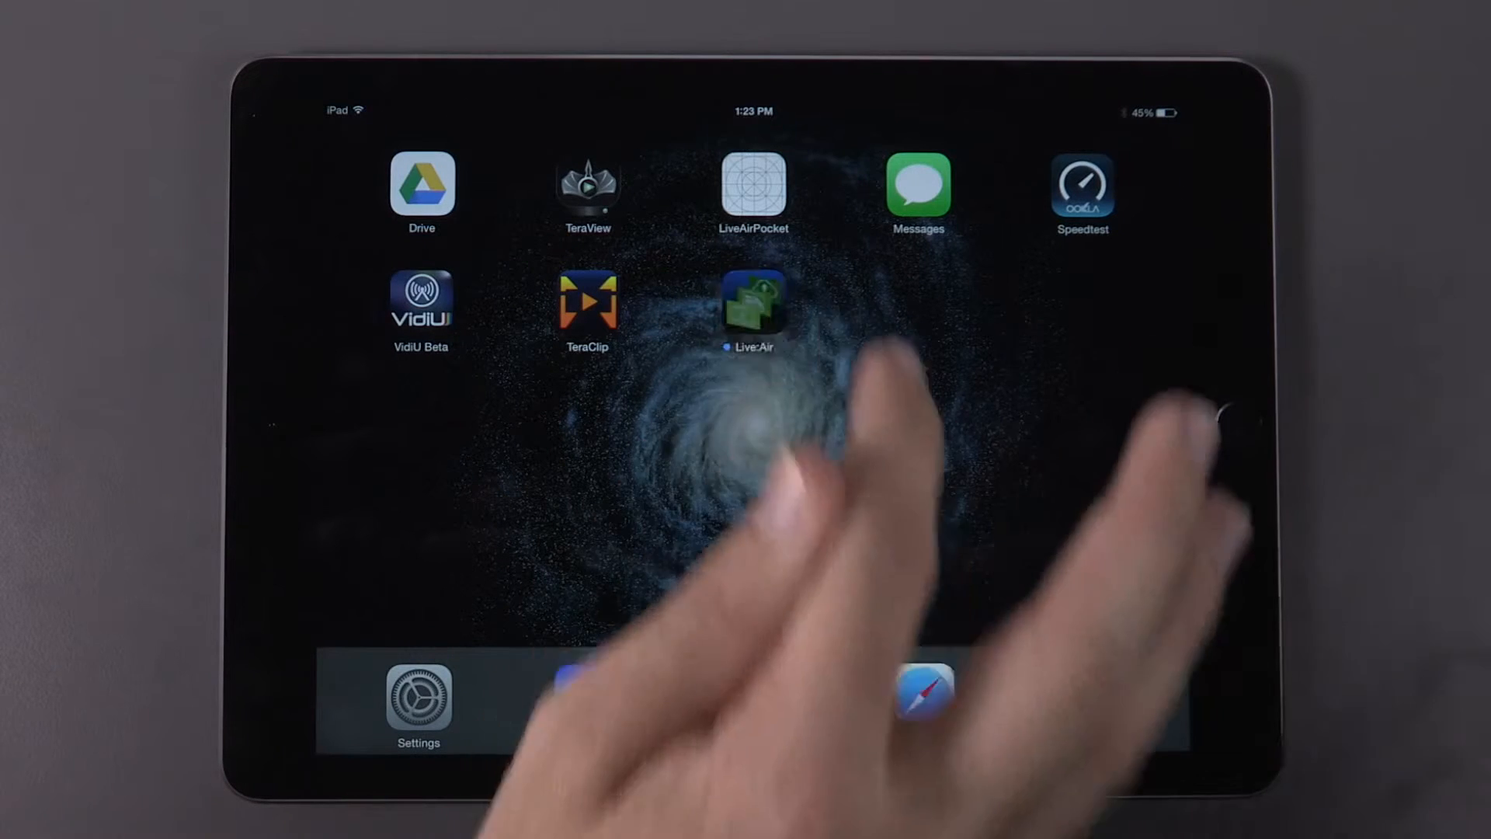
- Launch Live:Air to its tutorial overlay labelling preview, live, shots, source and transition areas
click(752, 304)
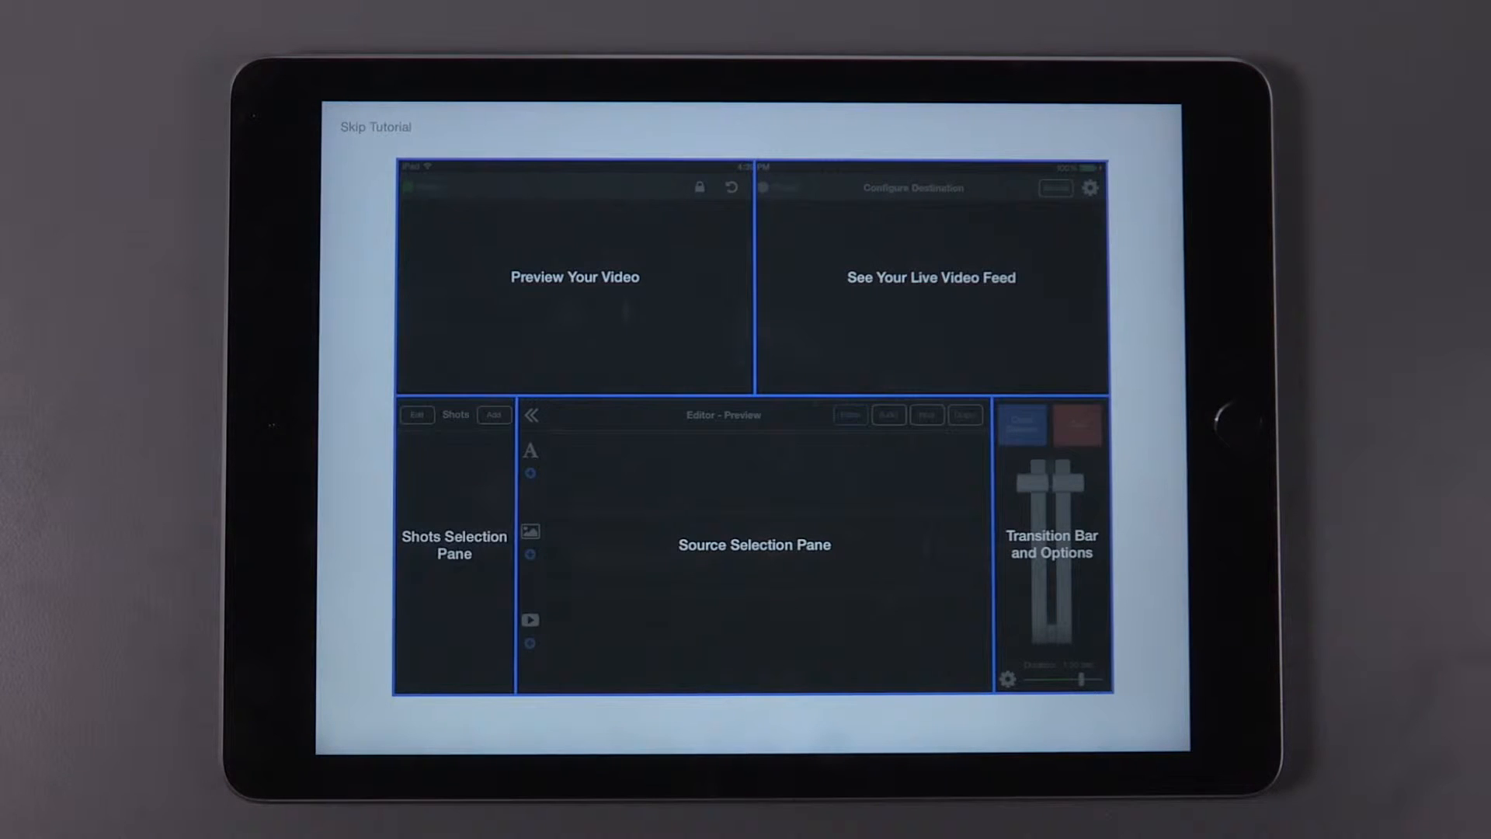
- Skip the tutorial and add the VidiU-mini-00252 camera as a source playing in preview
click(373, 125)
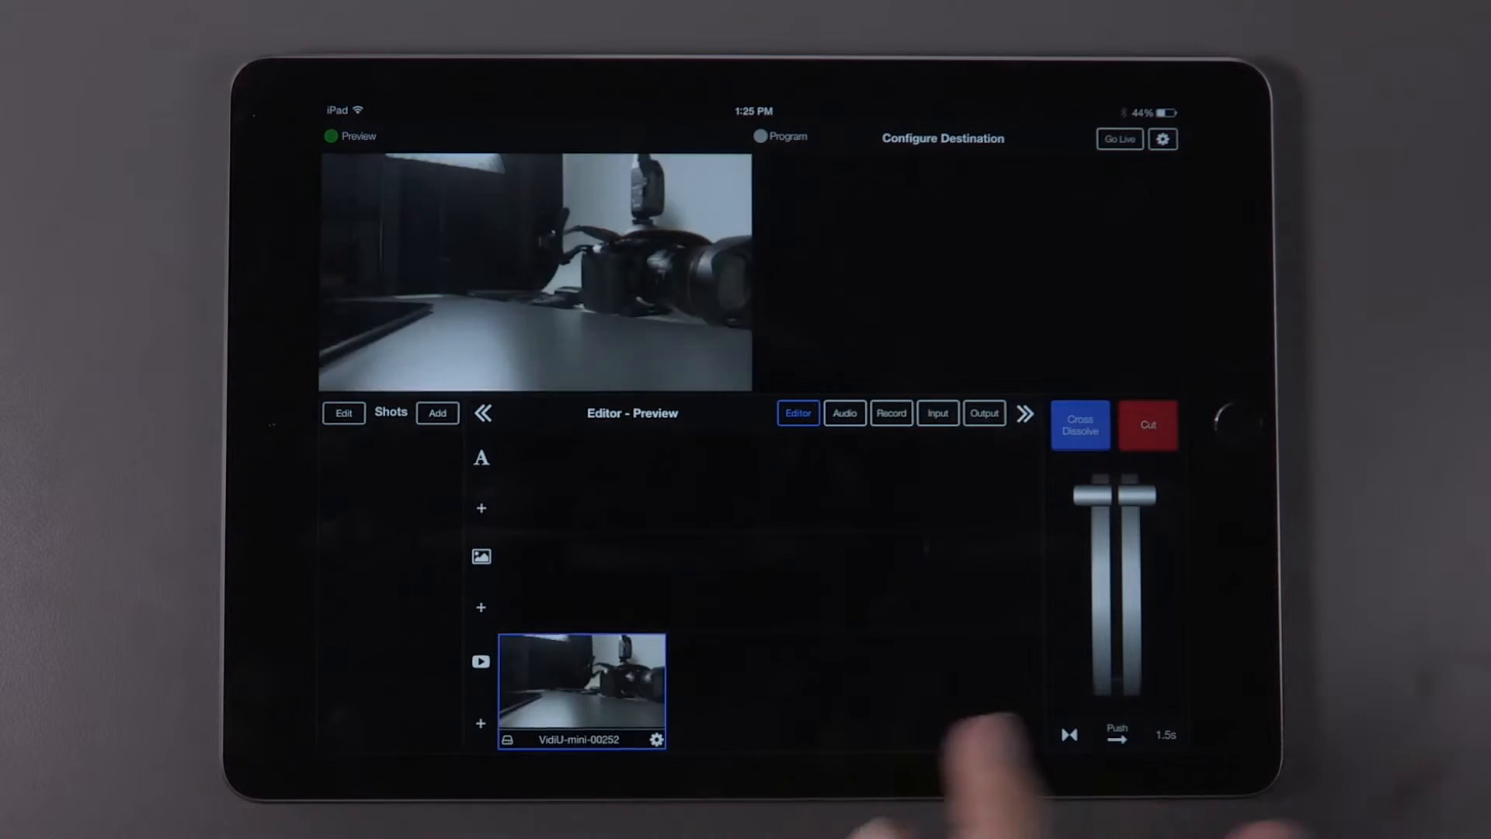
- Reach the Add Destination list of services (Livestream, Ustream, YouTube, Twitch, RTMP) in broadcast settings
click(1163, 140)
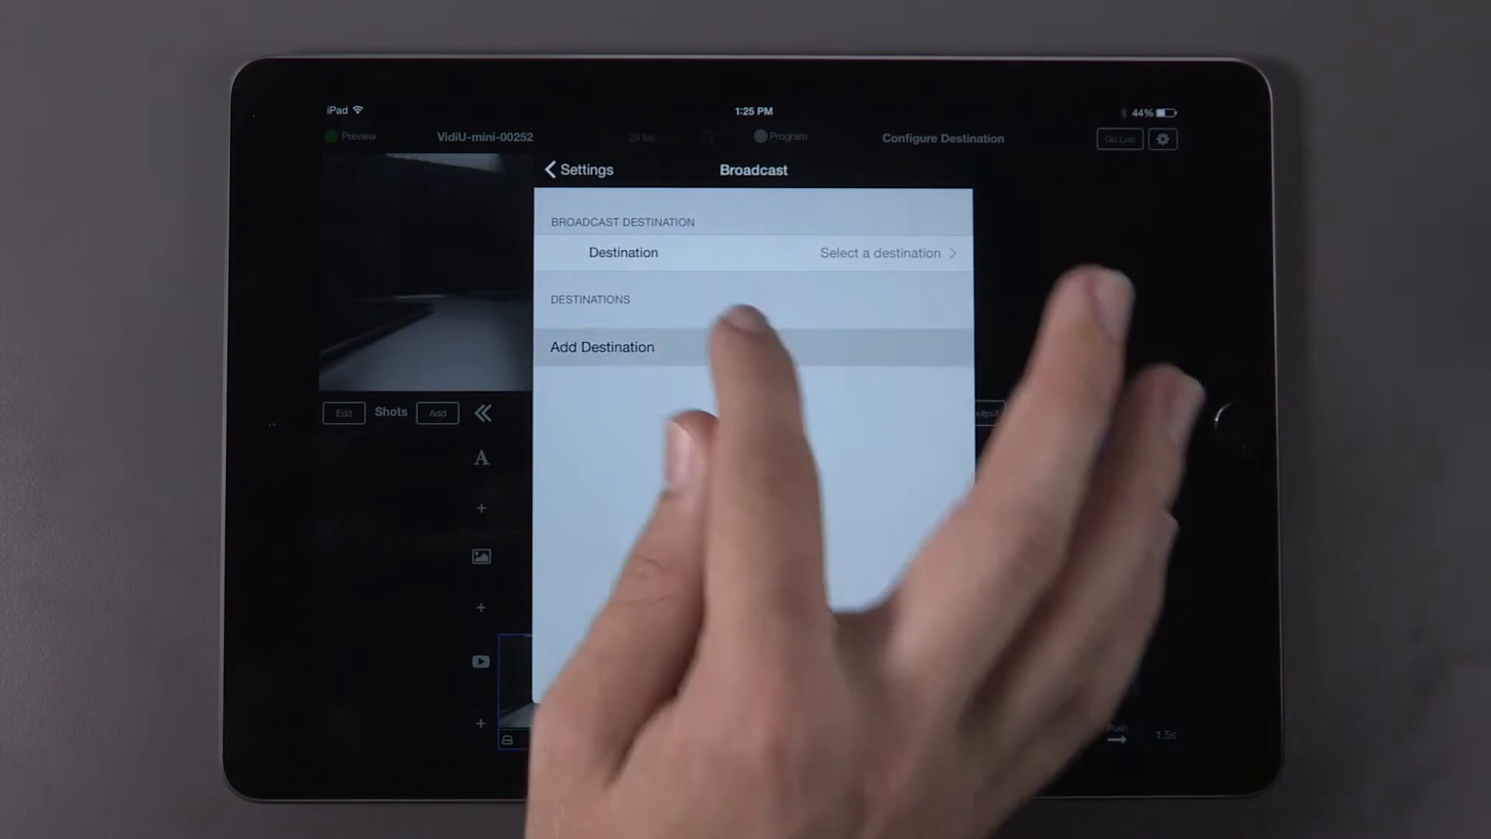
click(601, 347)
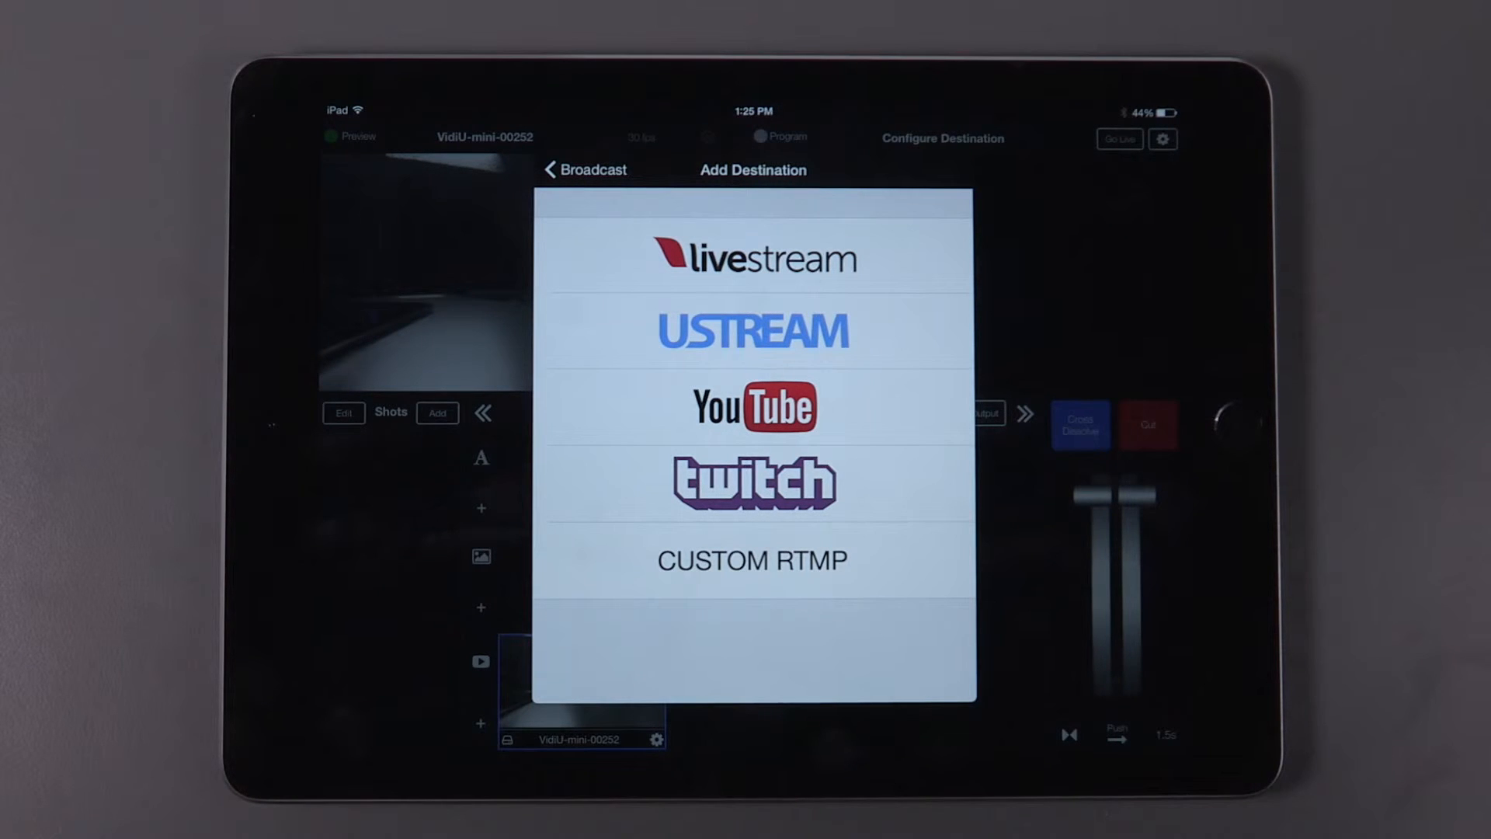
- Log in to Ustream as the broadcast destination and bring up its channel list
click(753, 330)
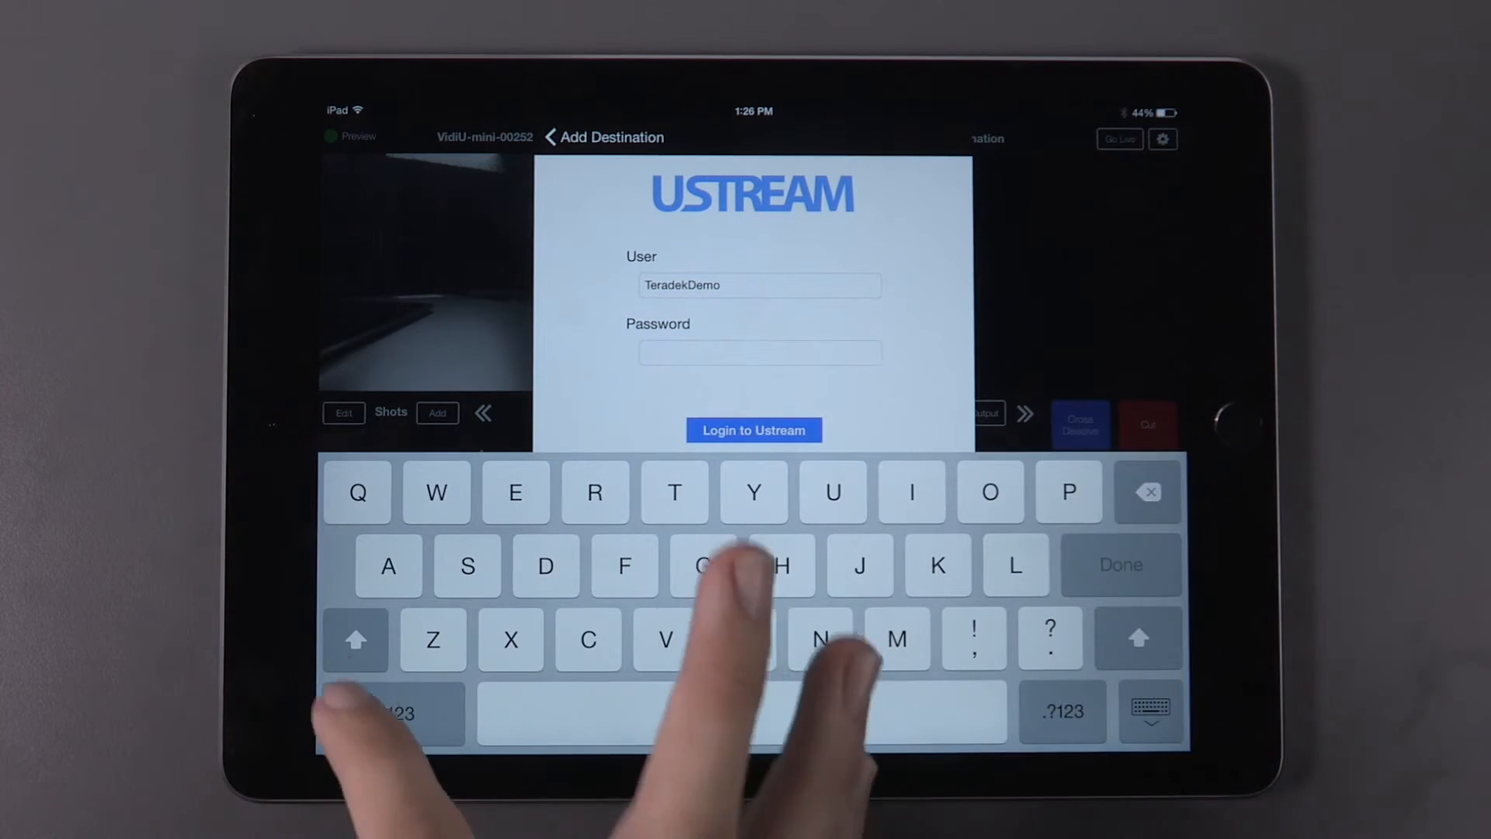
click(753, 430)
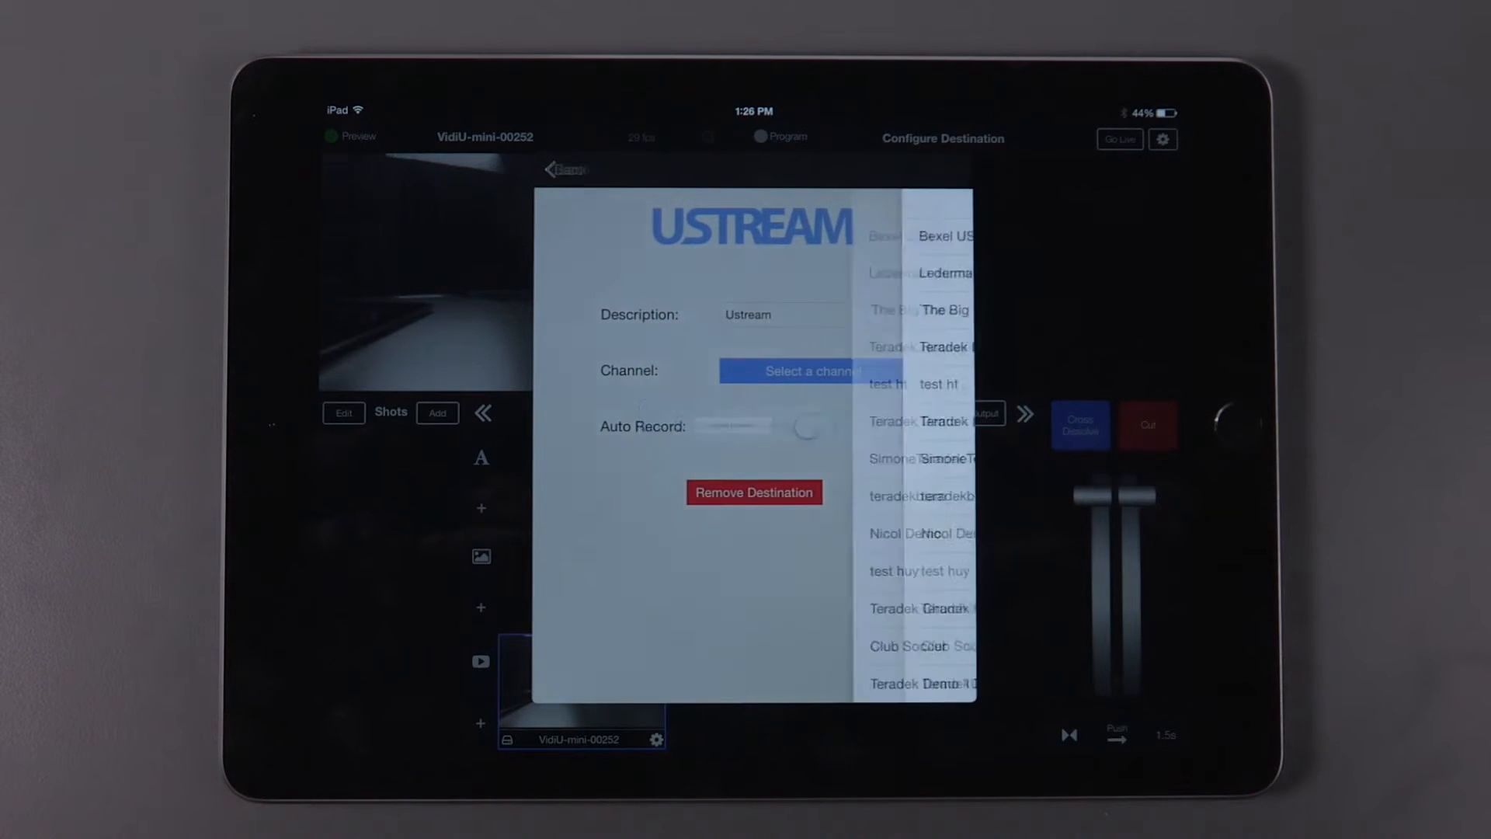
- Choose the Teradek Demo channel and go live, publishing the camera feed
click(795, 370)
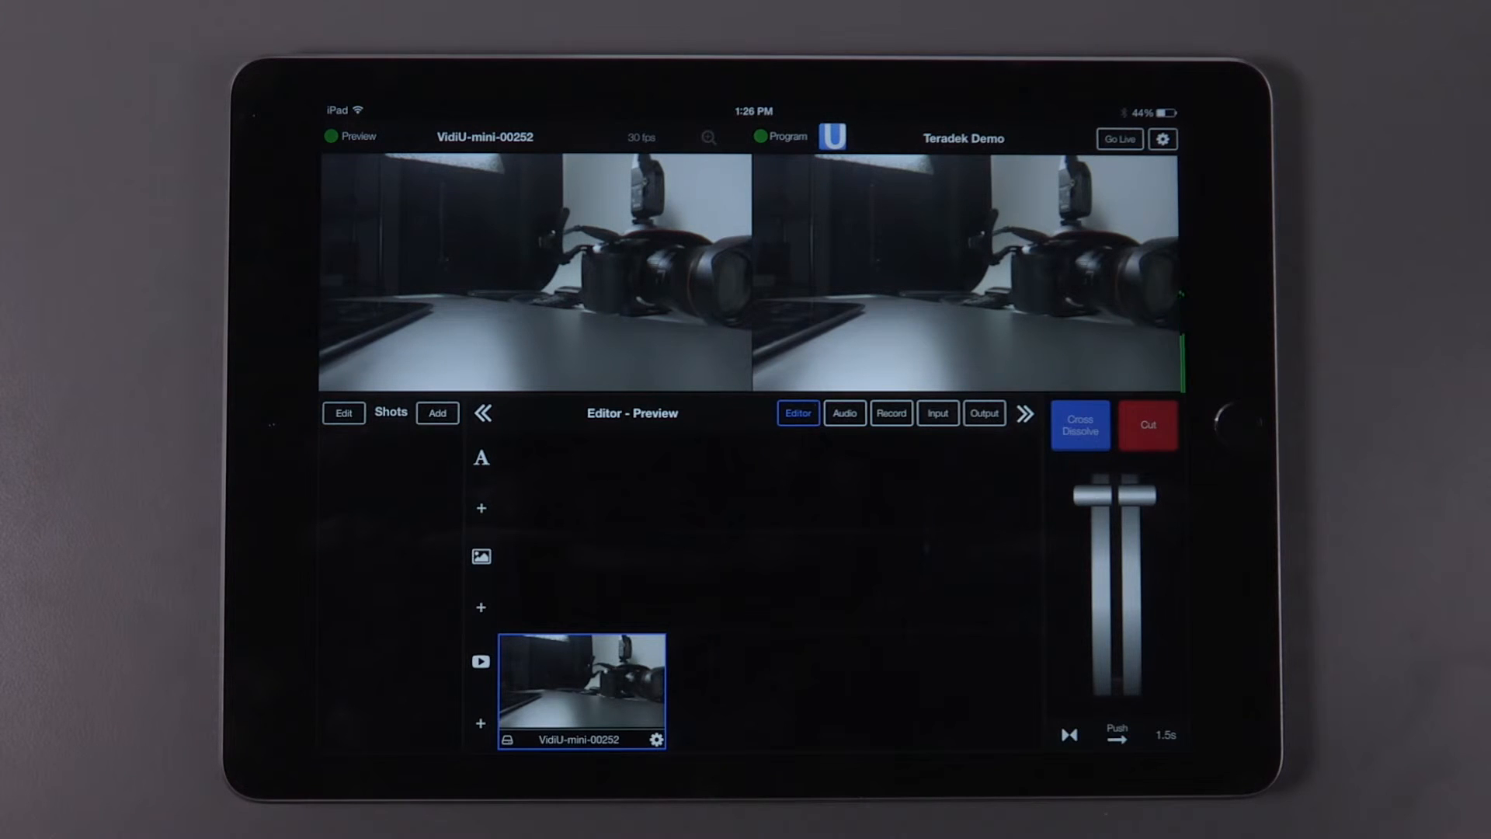
click(1120, 140)
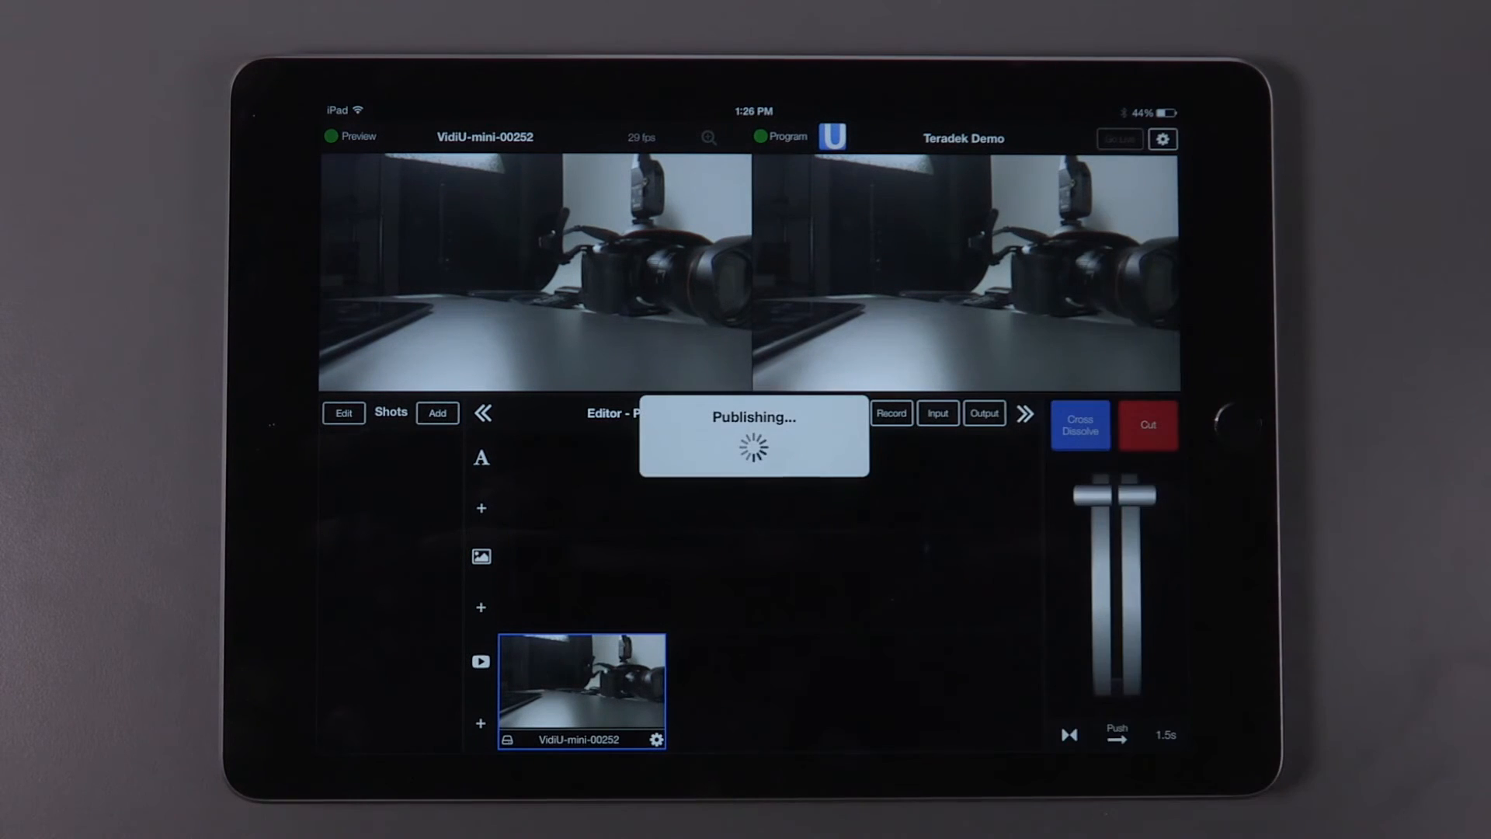